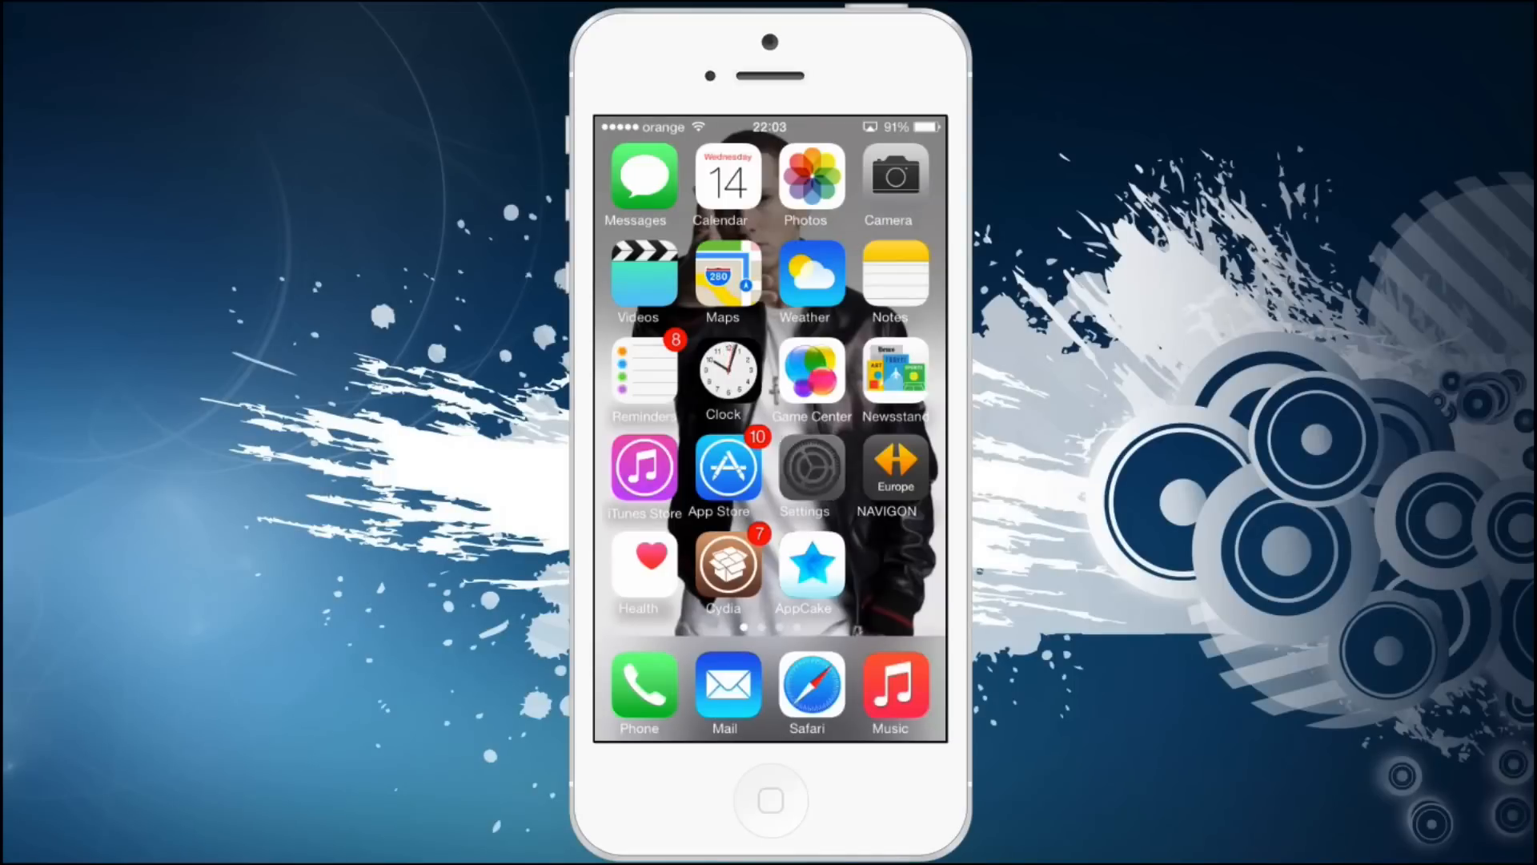
Show the WiFi Booster 2.0.1 package details, a $1.99 commercial tweak, in Cydia
{"action": "left_click", "coordinate": [811, 467]}
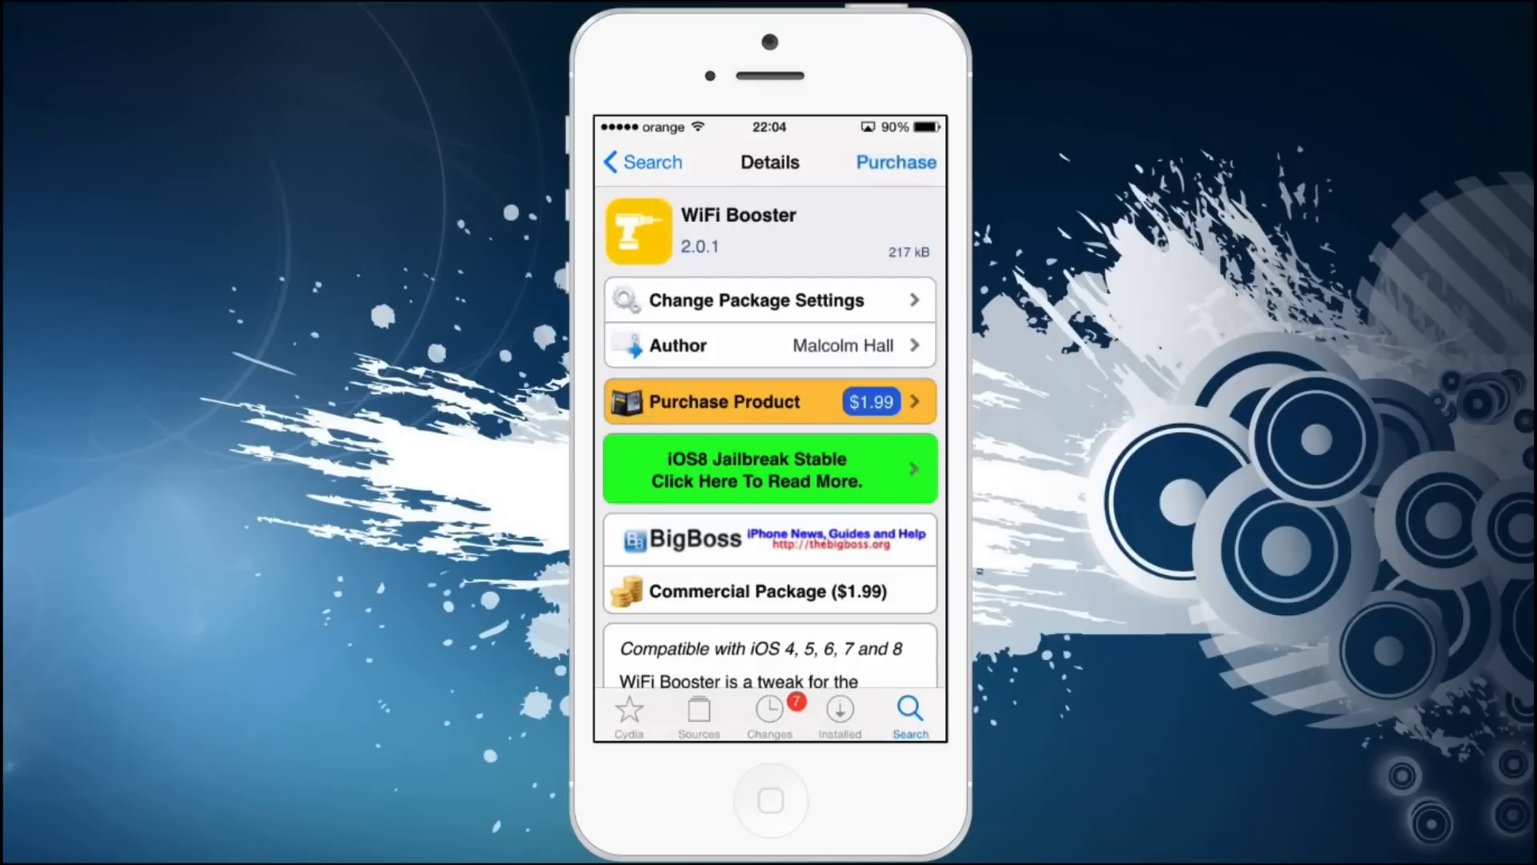
{"action": "scroll", "scroll_direction": "down", "scroll_amount": 3}
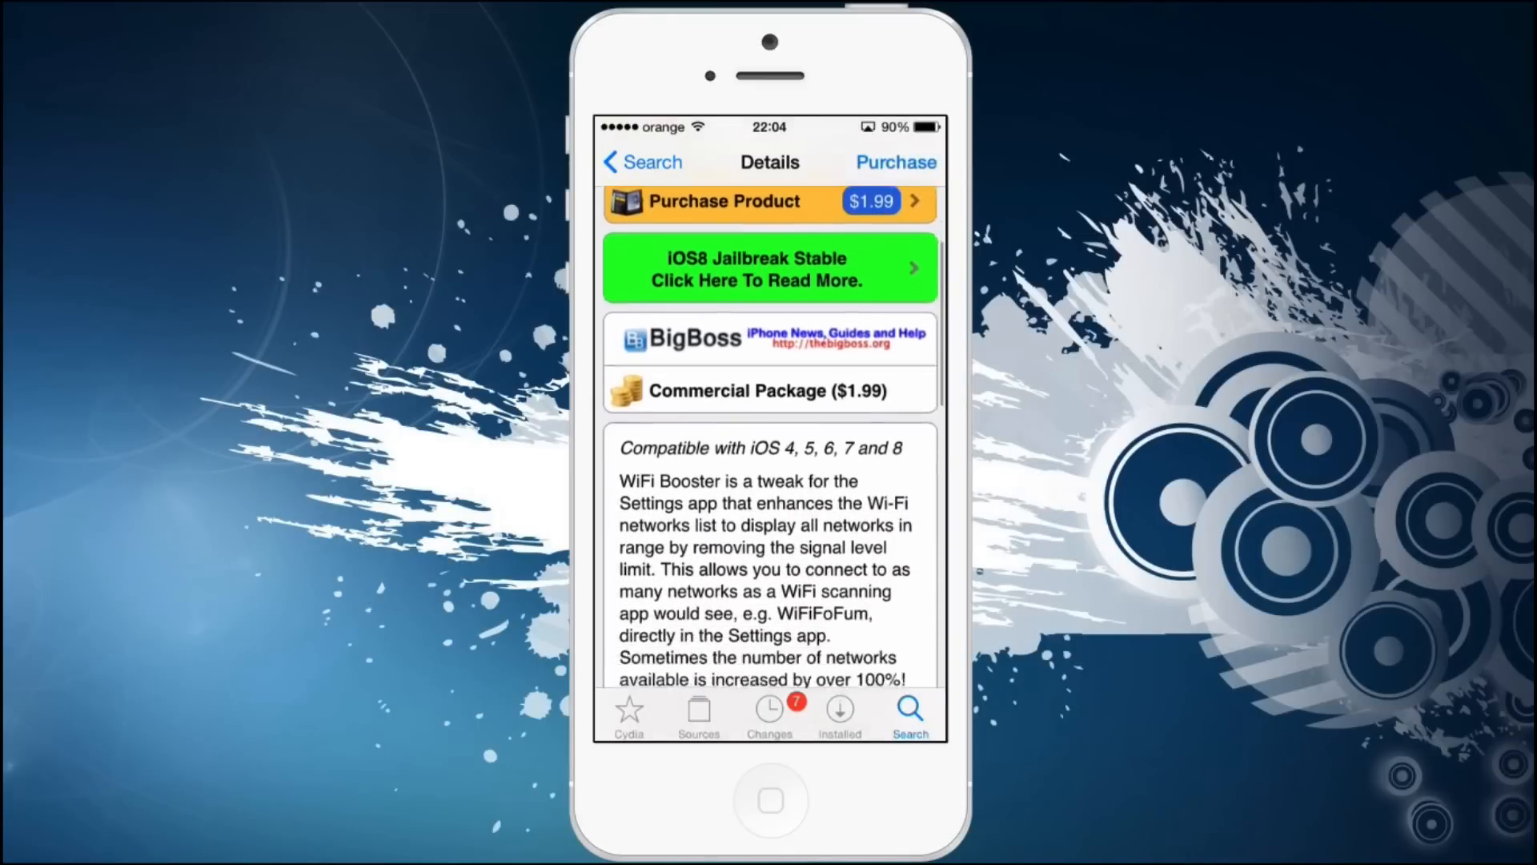
{"action": "scroll", "scroll_direction": "down", "scroll_amount": 3}
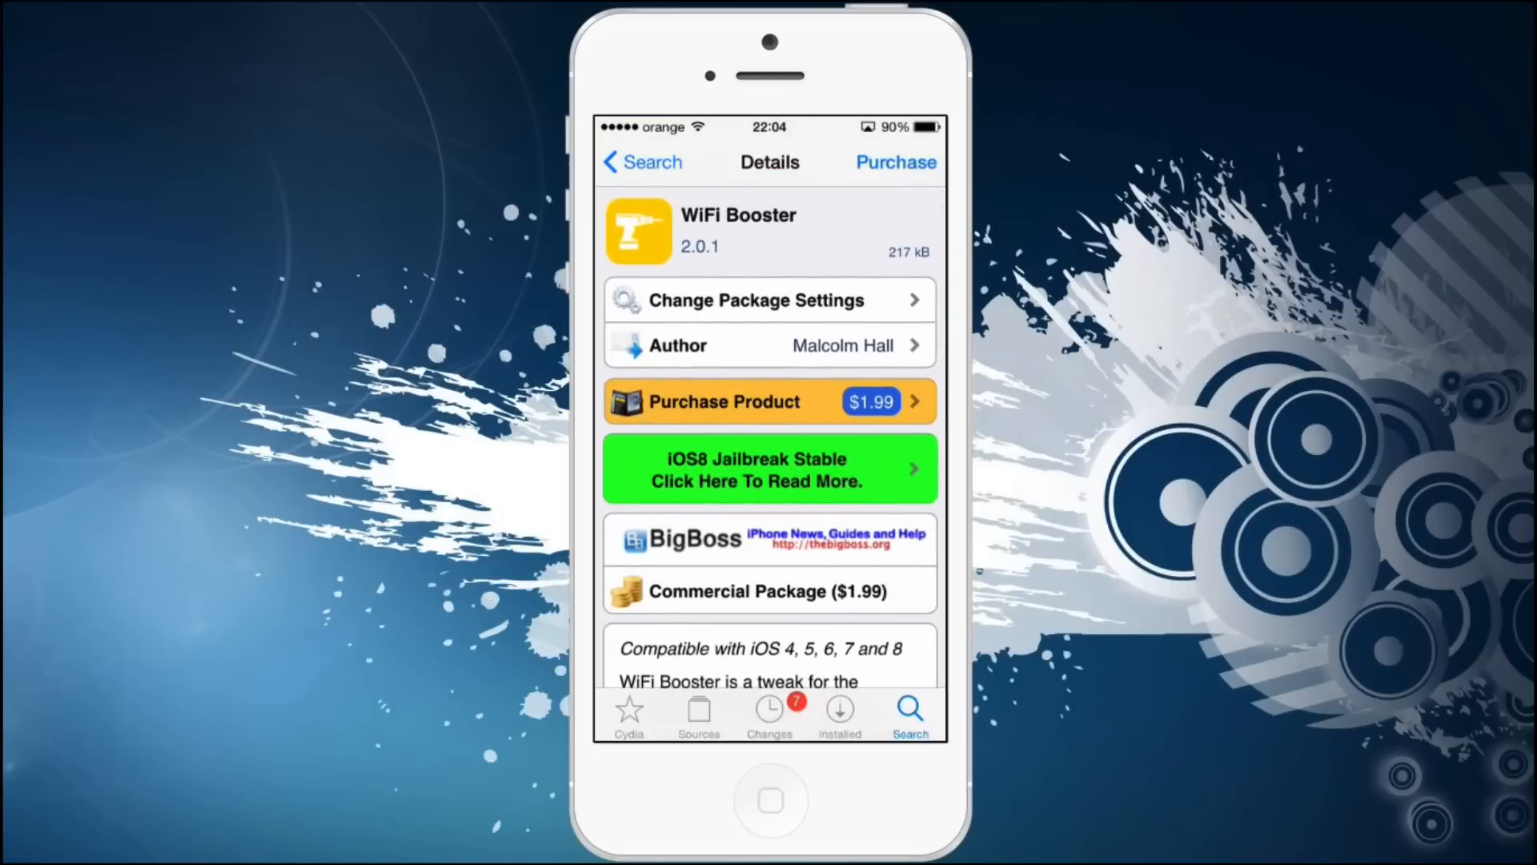
{"action": "scroll", "scroll_direction": "down", "scroll_amount": 3}
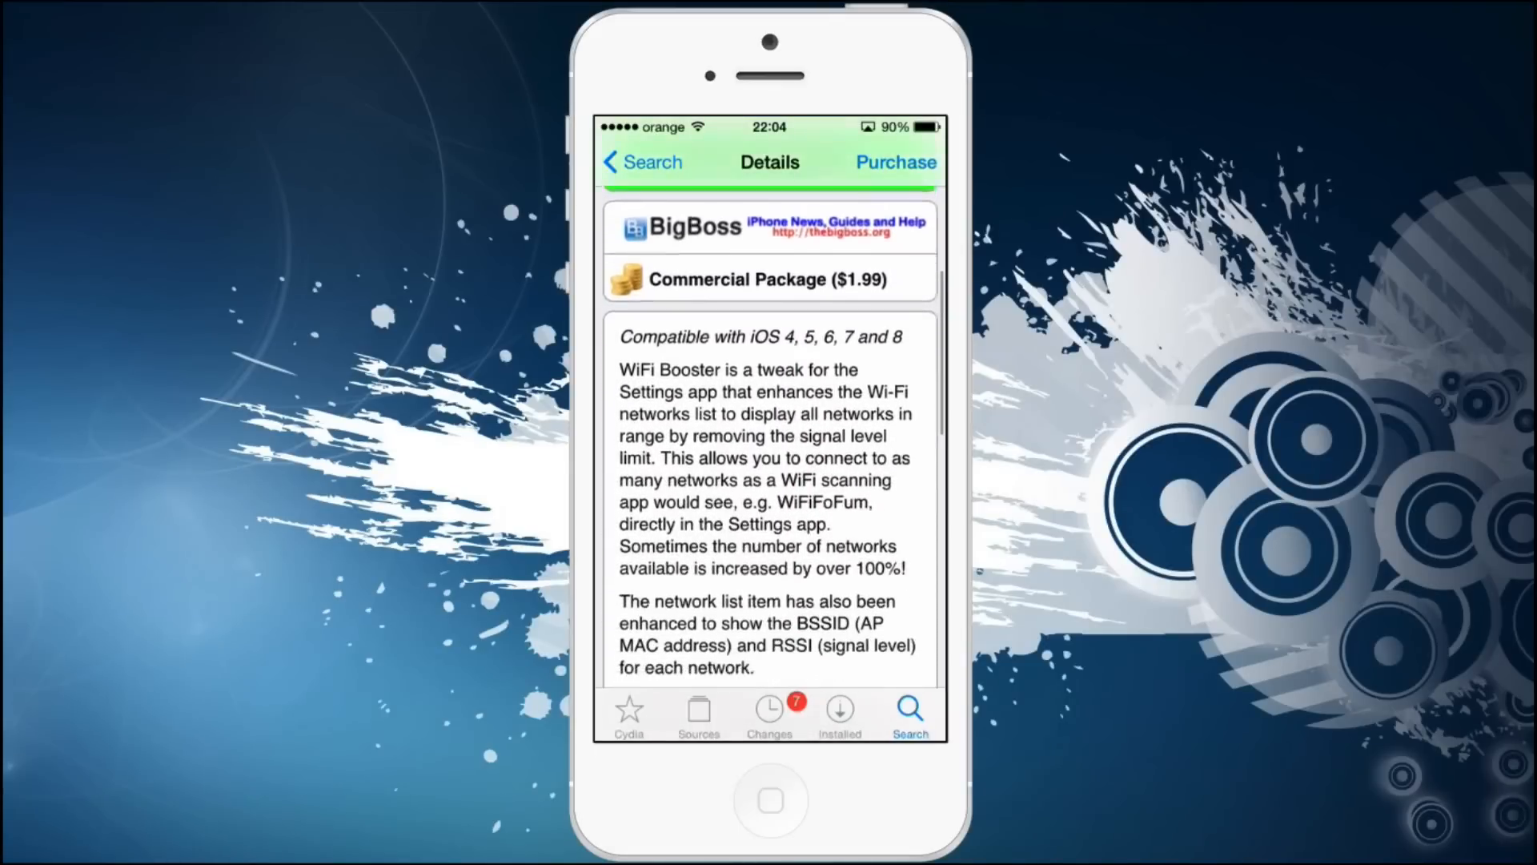
{"action": "scroll", "scroll_direction": "down", "scroll_amount": 3}
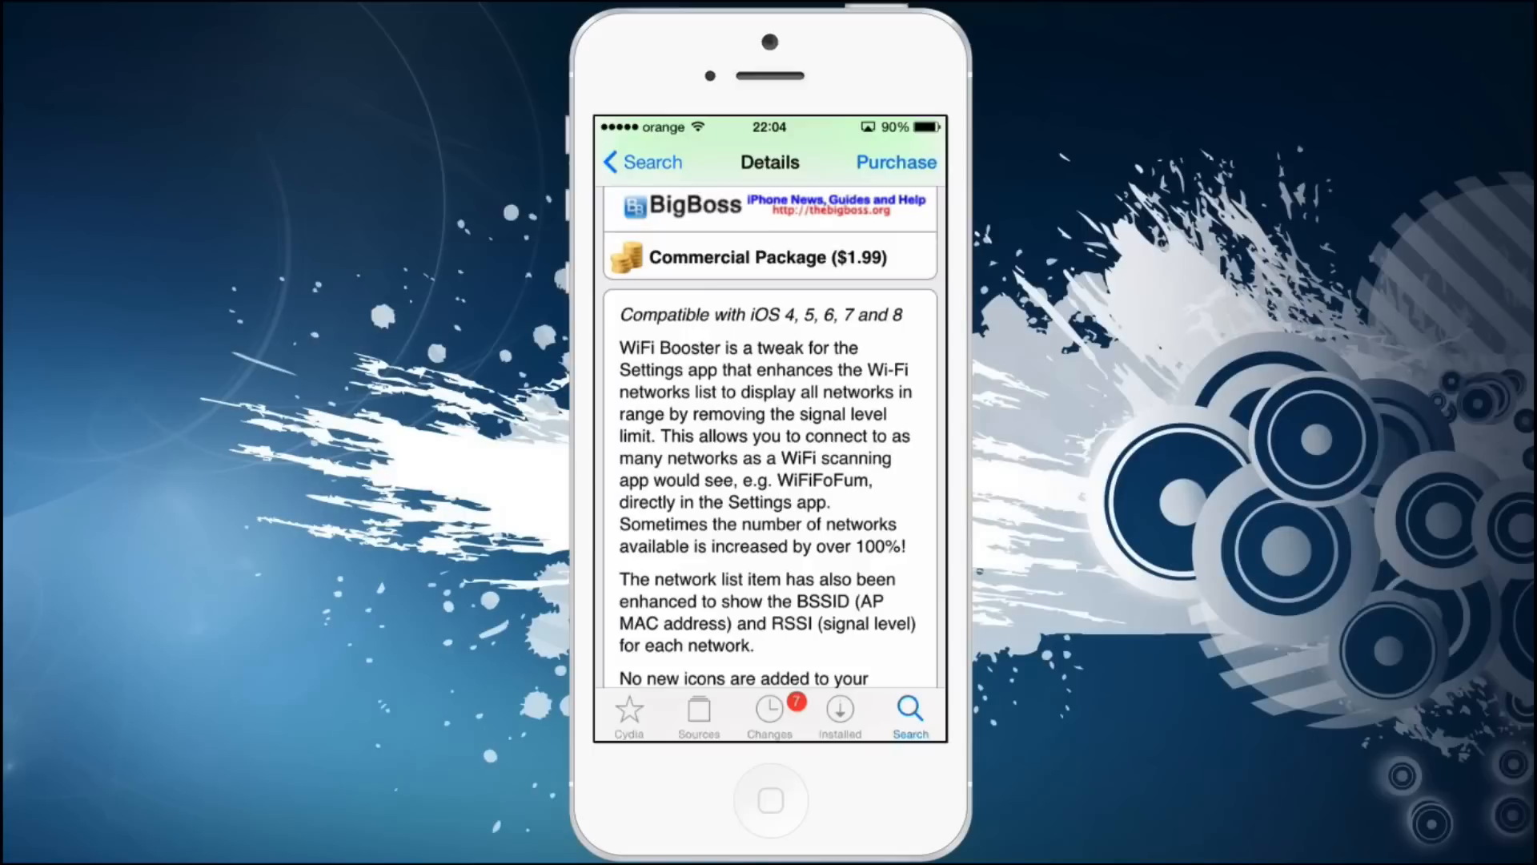